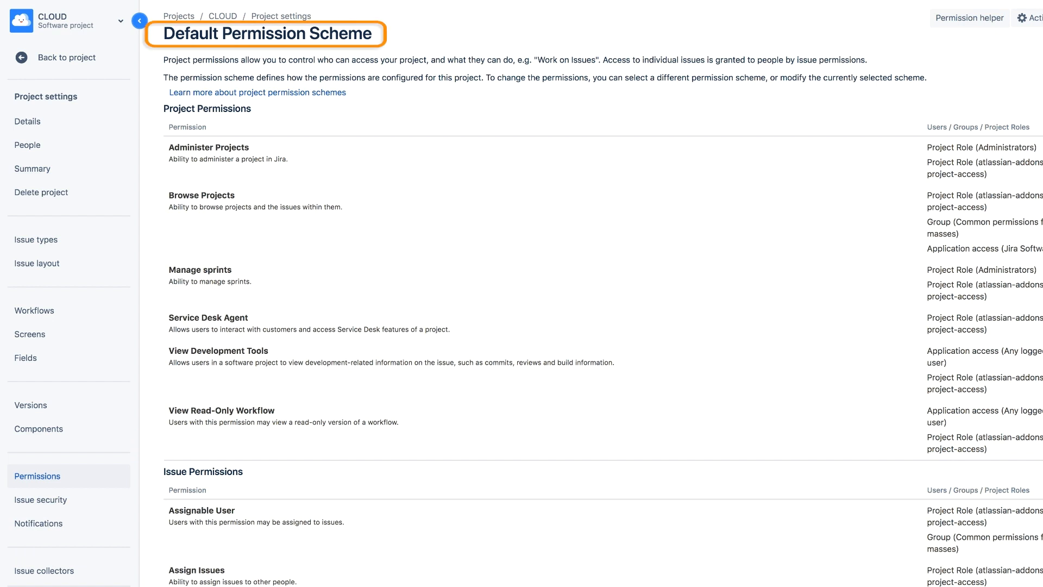
mouse_move(296, 174)
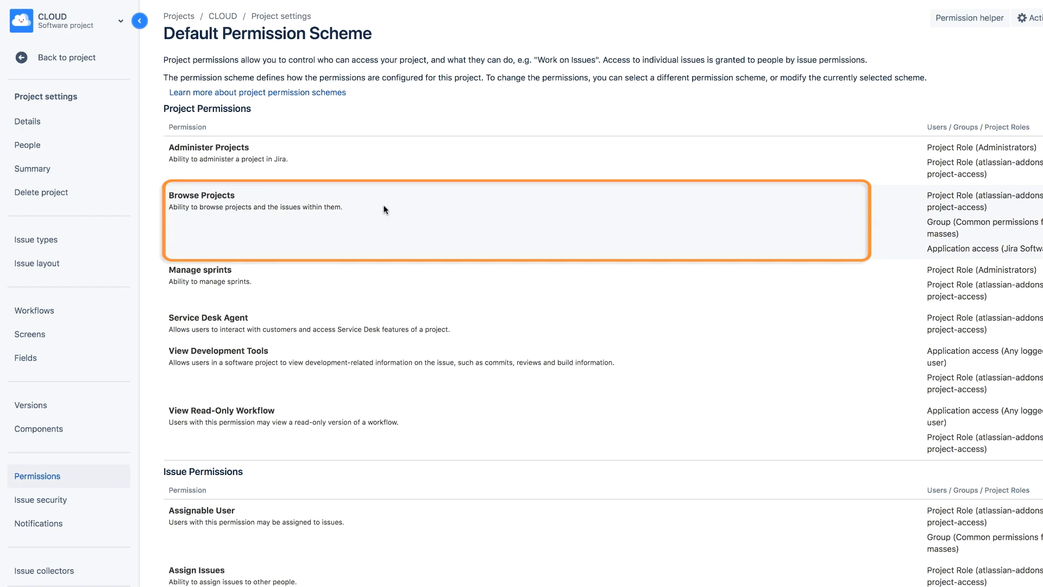
Open the Cafe team from the Teams list to reach its Overview.
scroll("down", 3)
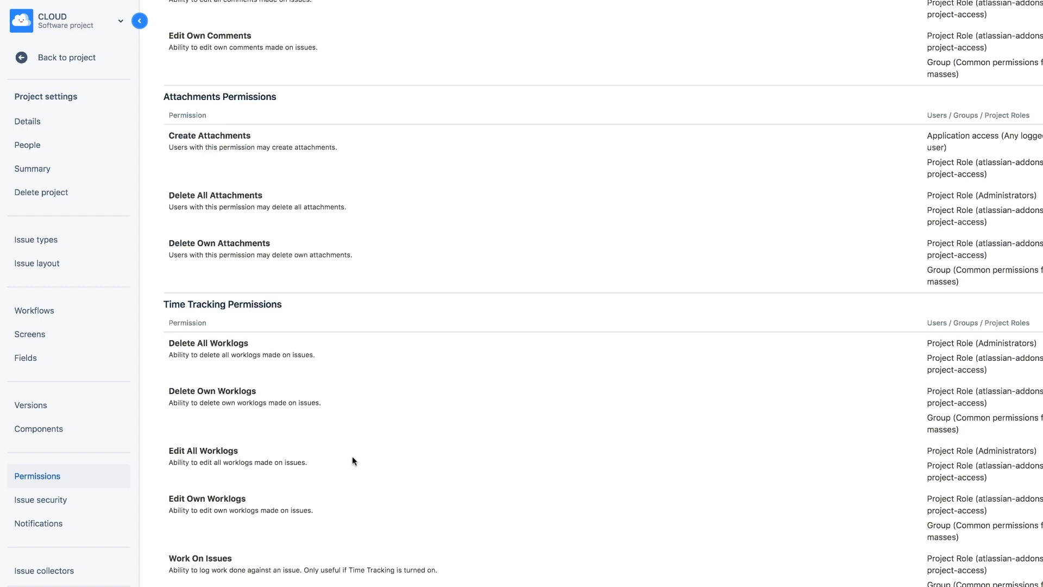
scroll("down", 3)
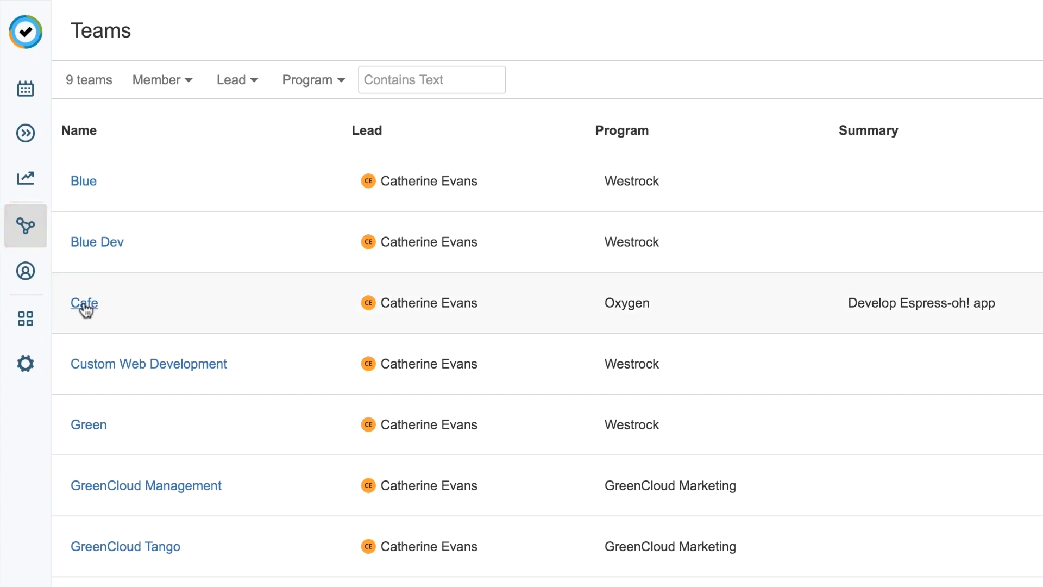
left_click(84, 303)
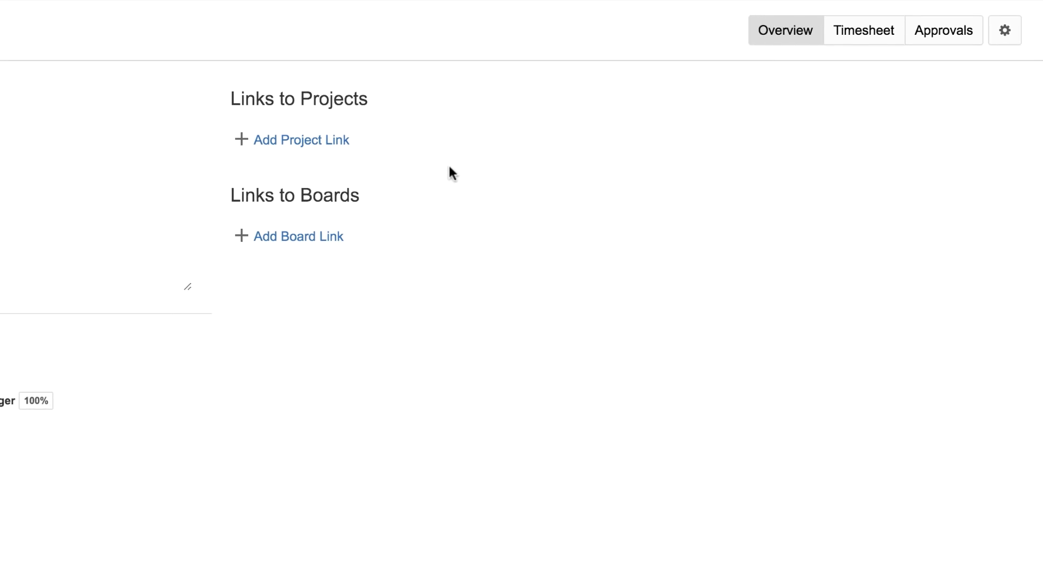
Show the Cafe team's Permissions page via the settings gear.
left_click(1004, 30)
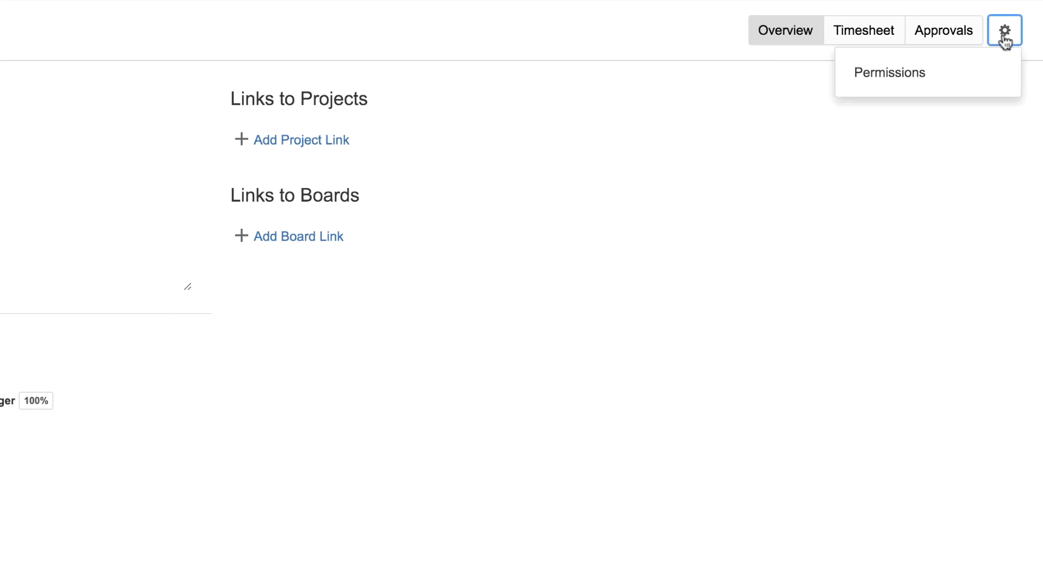
left_click(889, 72)
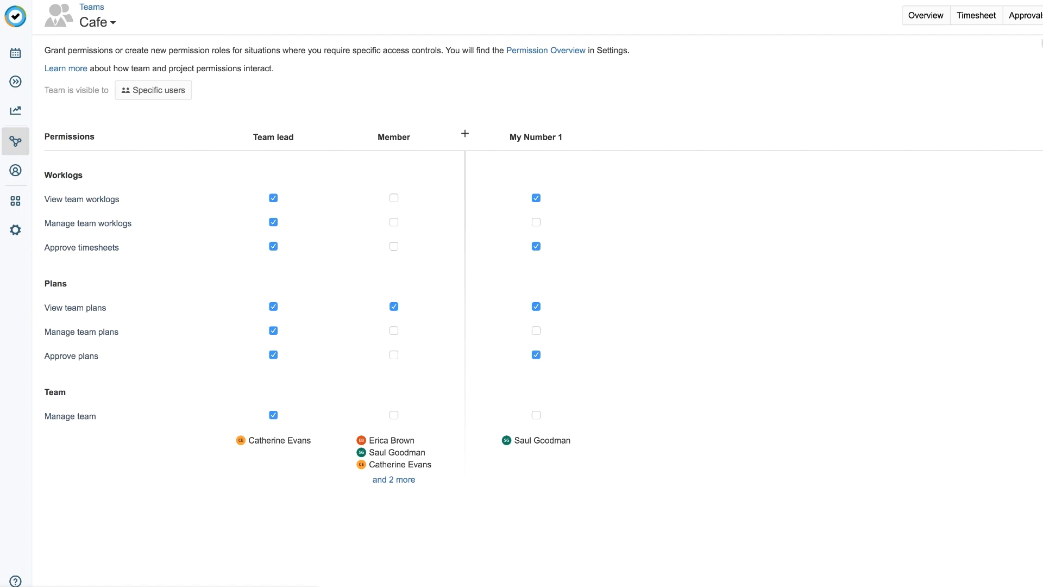
mouse_move(455, 275)
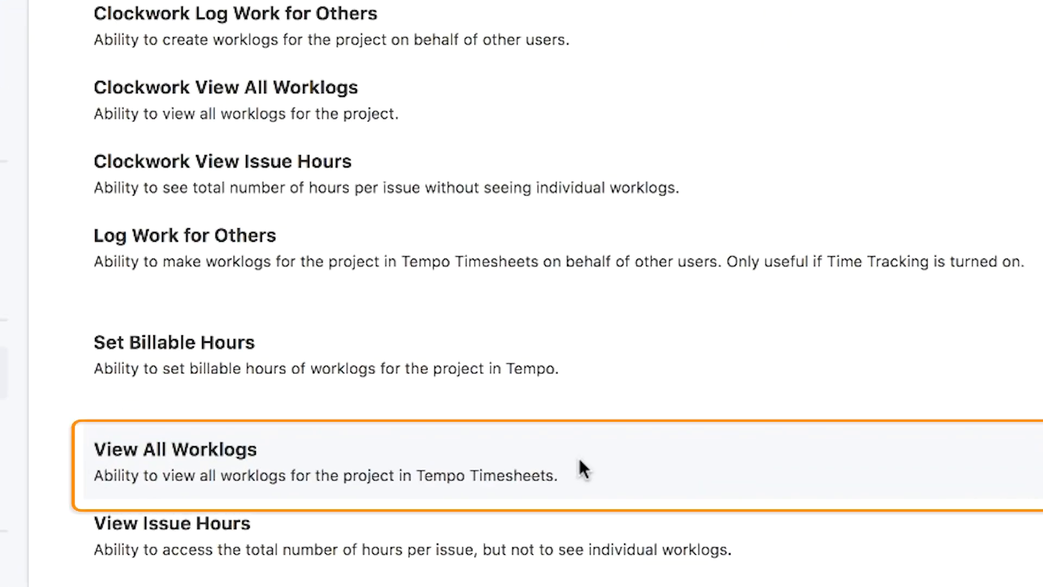
scroll("down", 3)
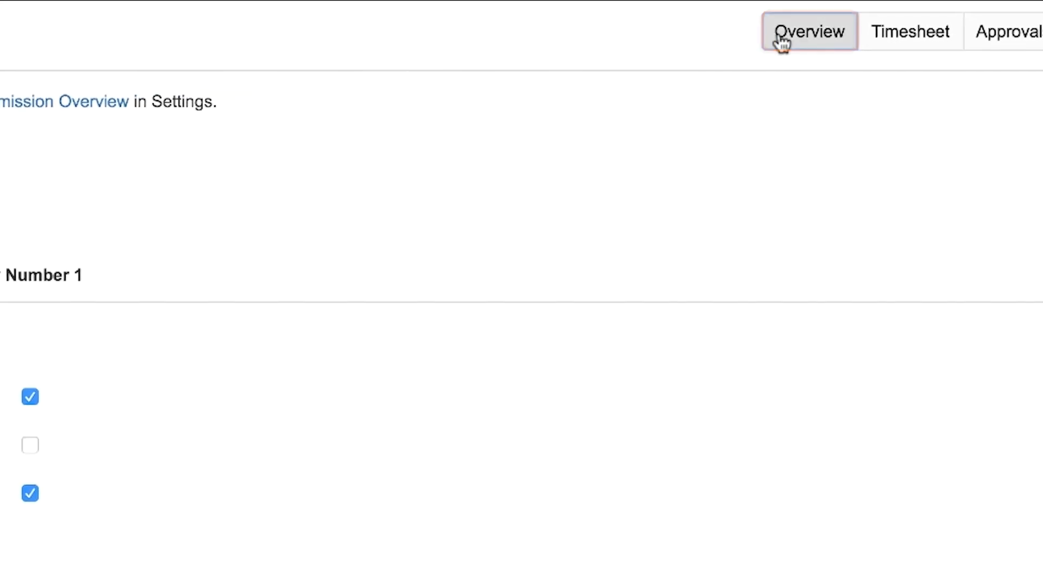
From the Overview, add a project link to CLOUD - CLOUD.
left_click(809, 31)
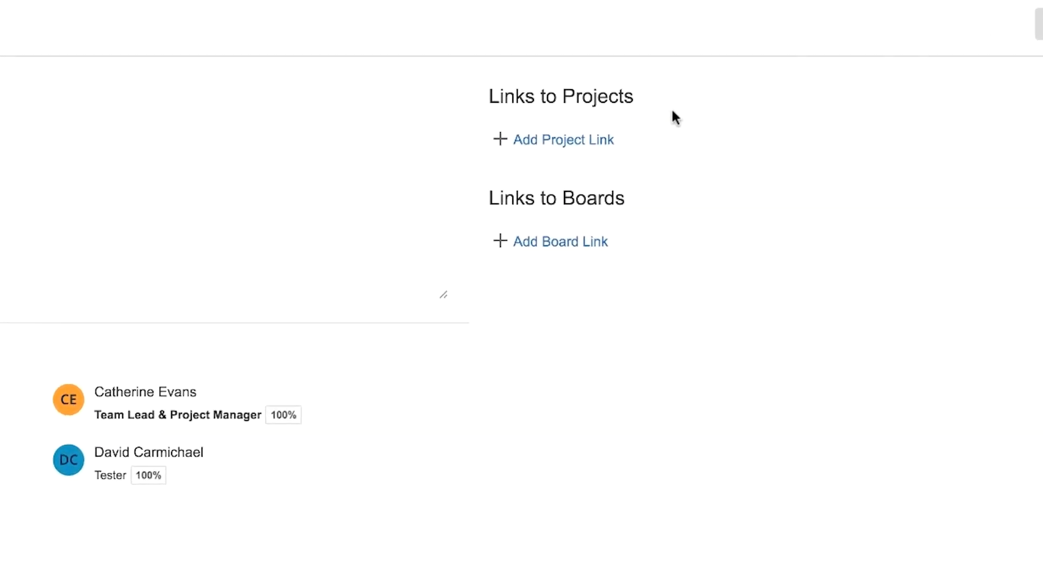
left_click(563, 139)
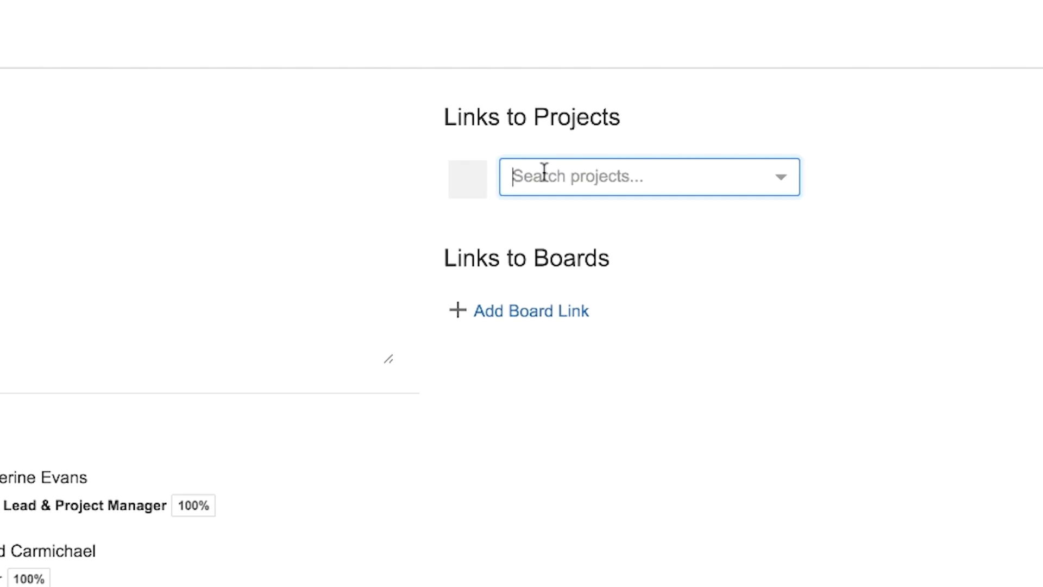
type("C")
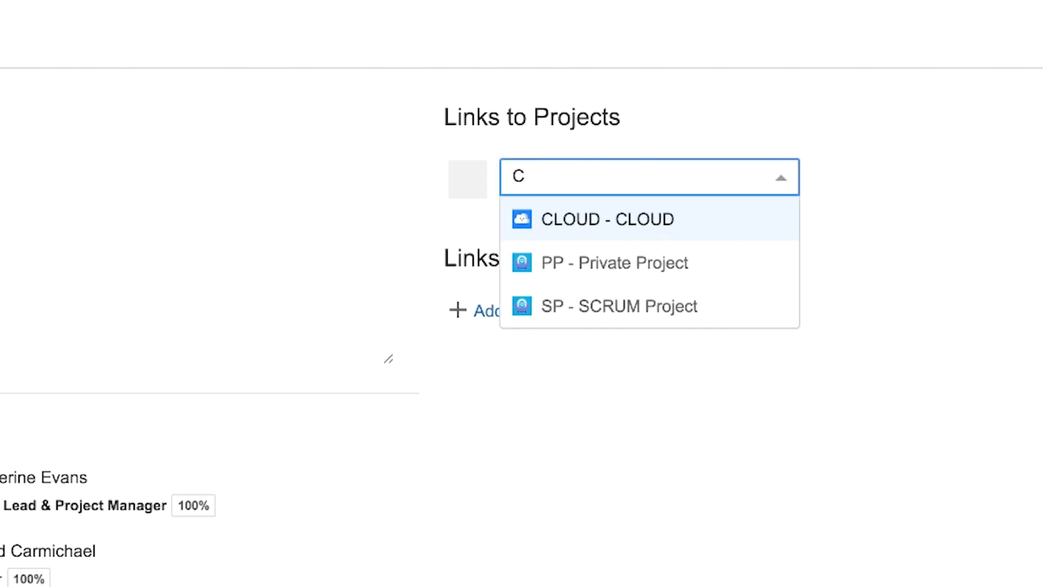
left_click(606, 220)
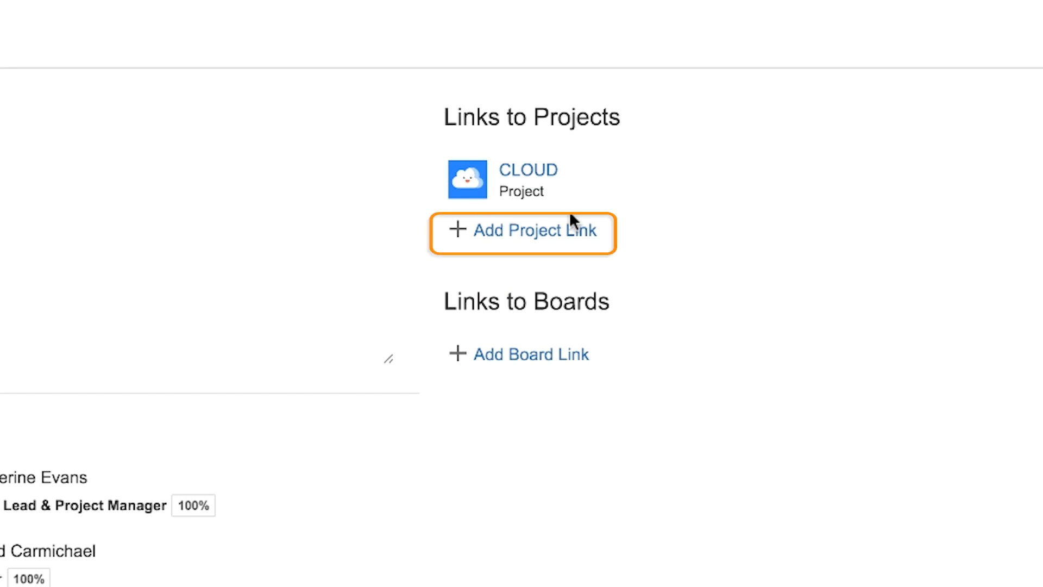
mouse_move(534, 230)
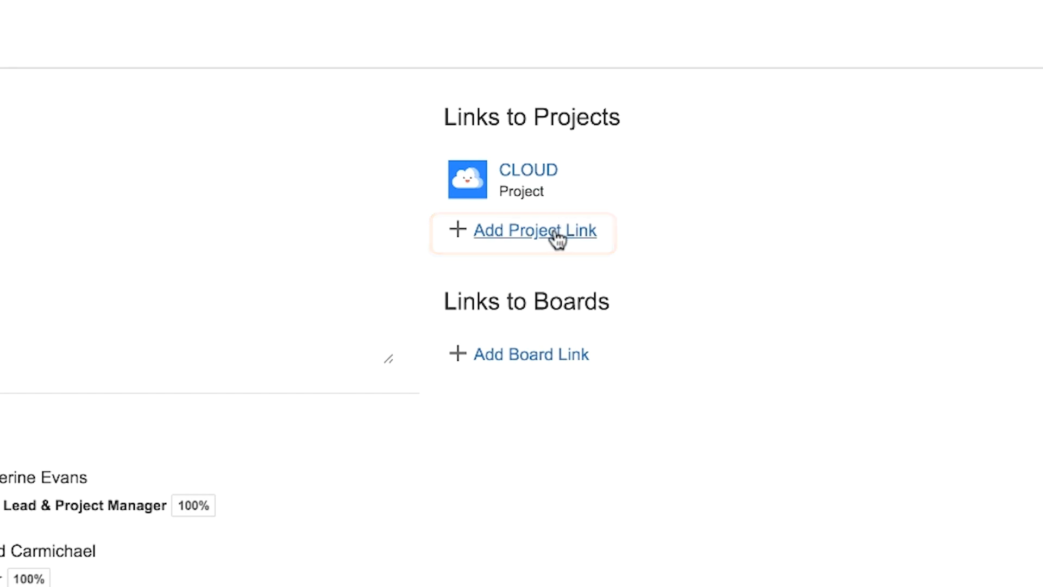
mouse_move(531, 353)
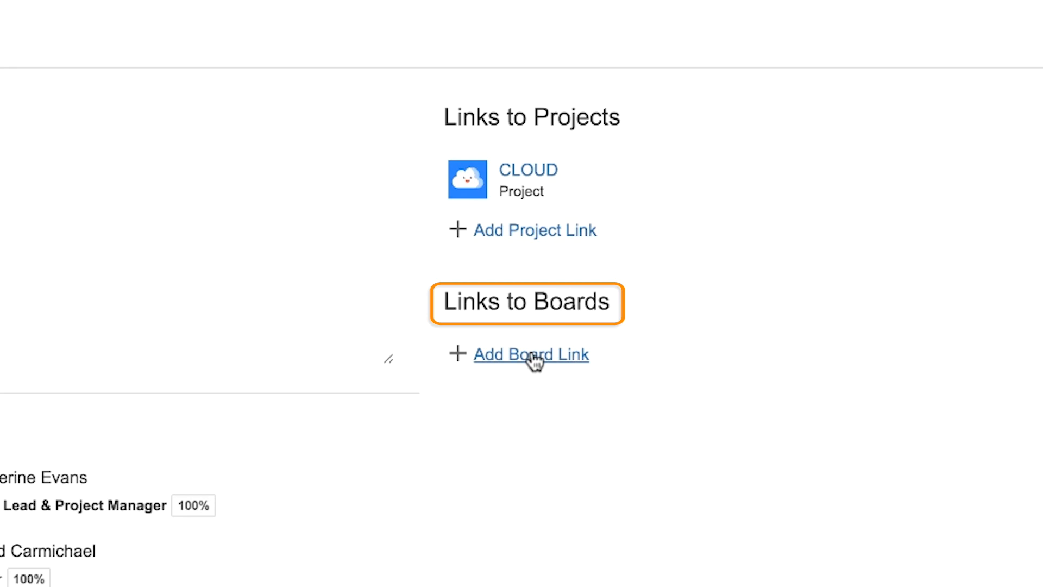
Add a board link to the CLOUD board.
left_click(531, 354)
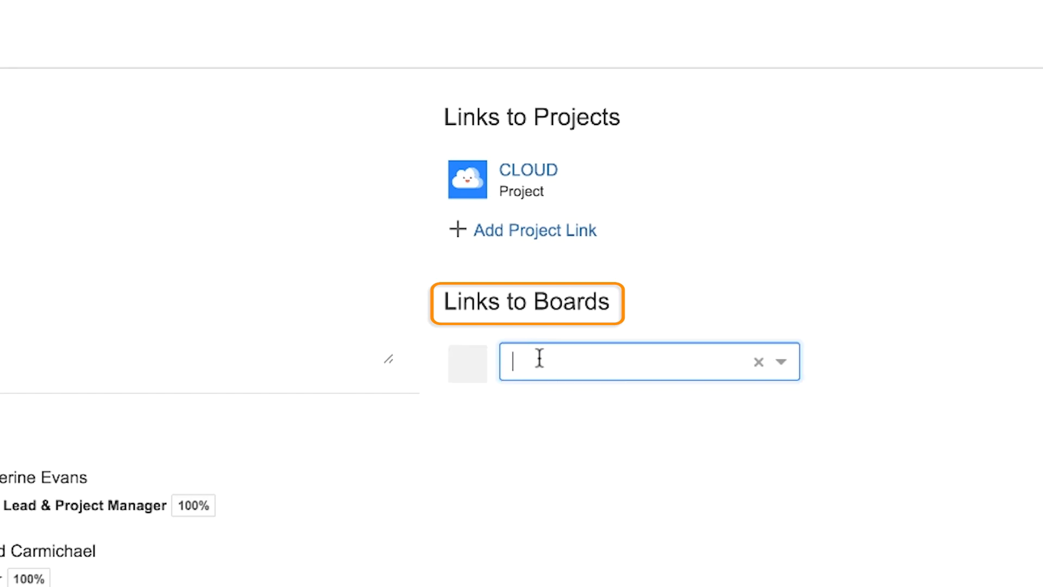
type("C")
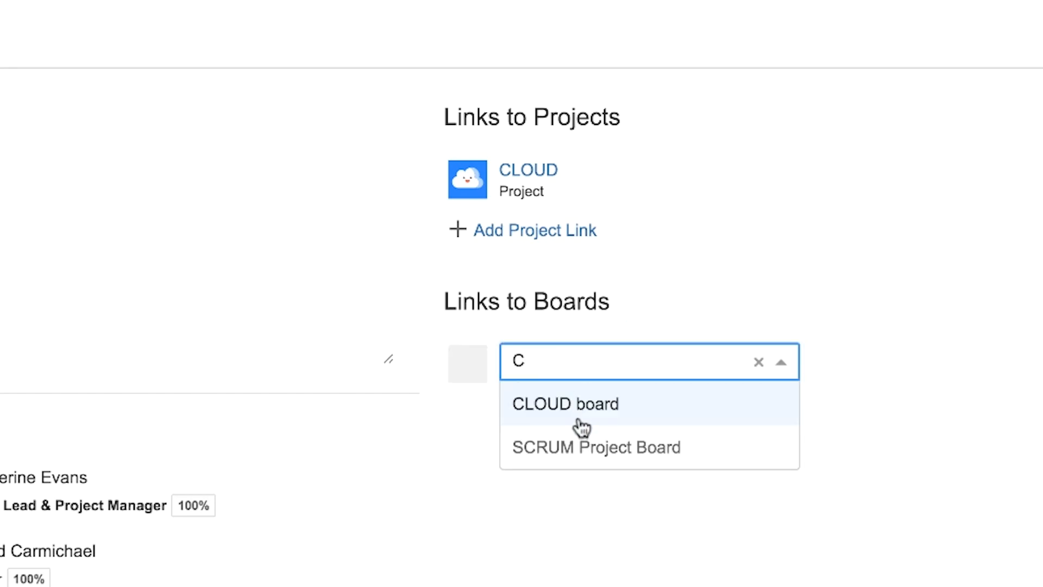
left_click(565, 404)
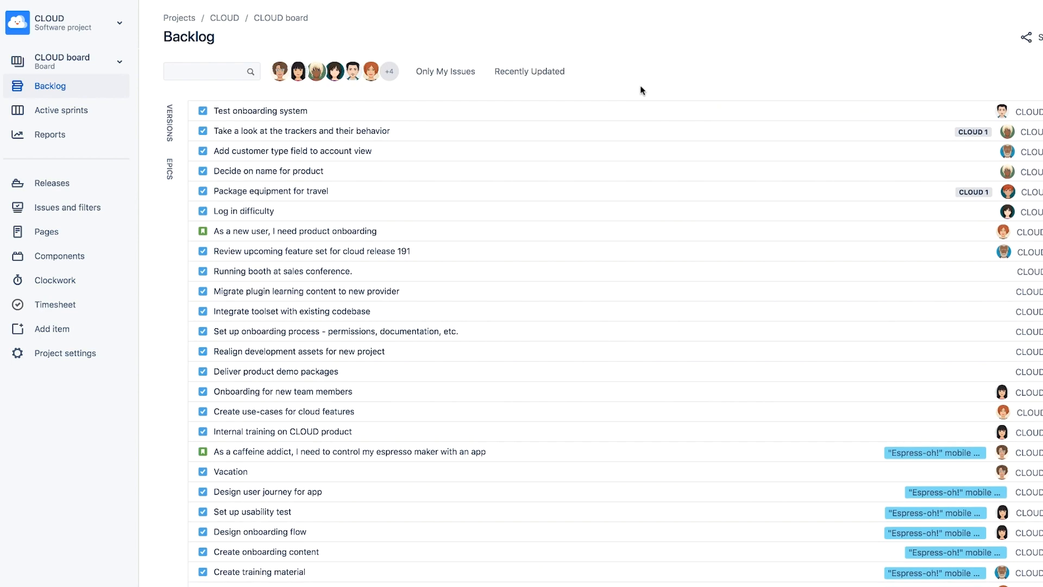
scroll("down", 3)
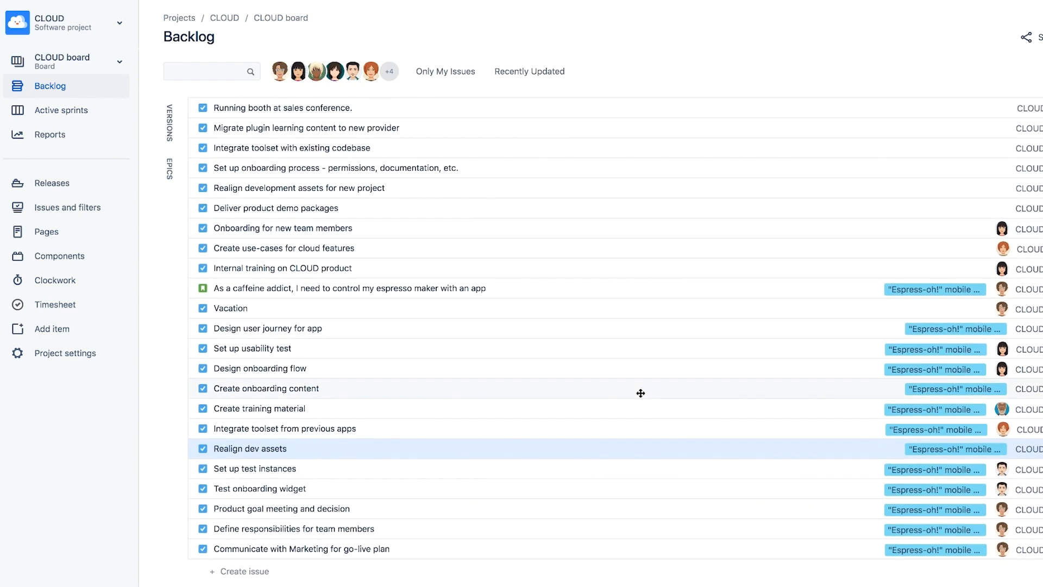
mouse_move(619, 281)
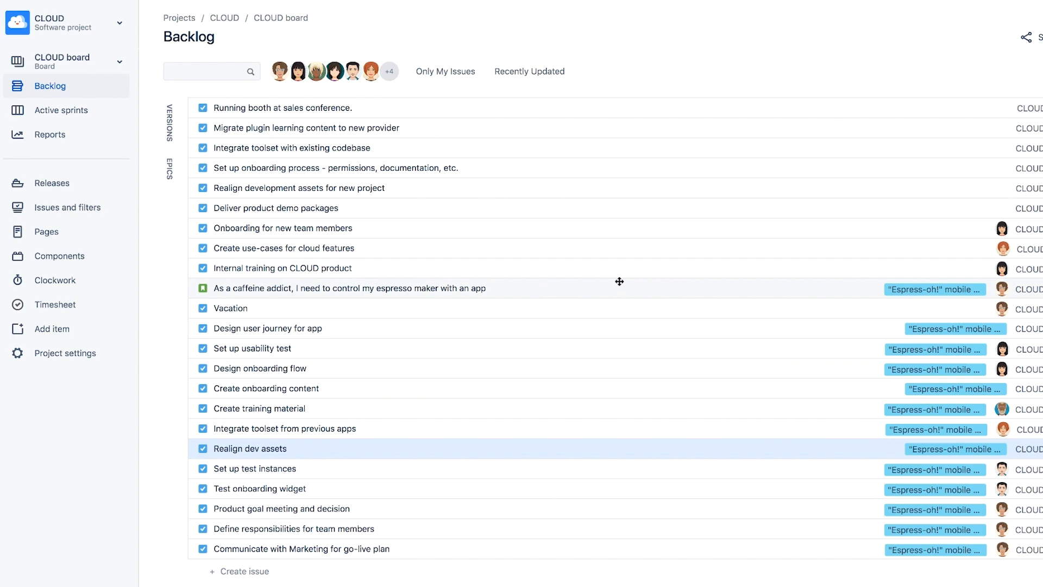